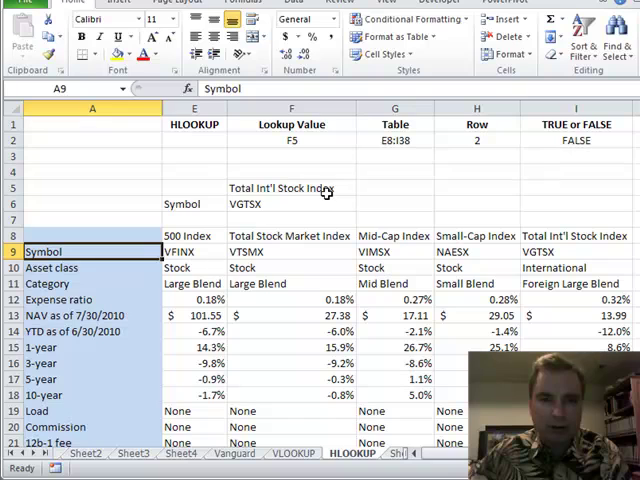
Select lookup cell F5, then point out the table's top row.
left_click(394, 236)
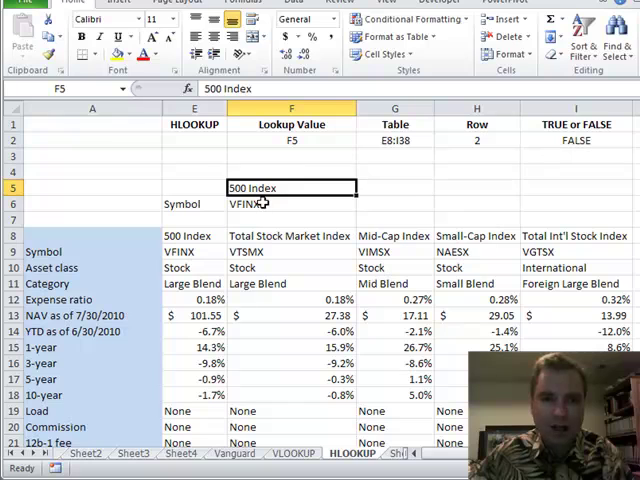
mouse_move(108, 213)
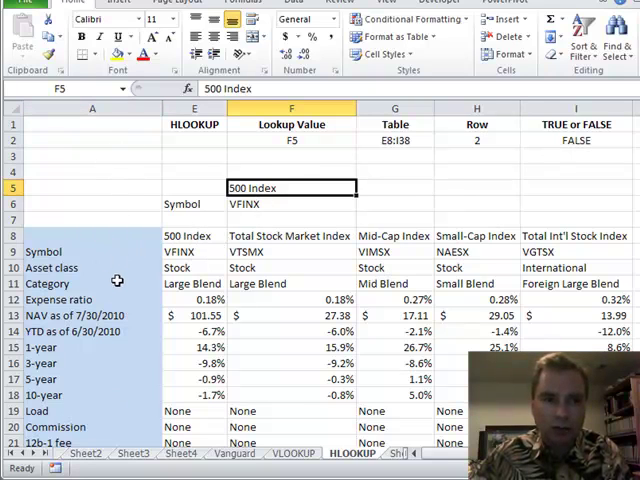
left_click(92, 236)
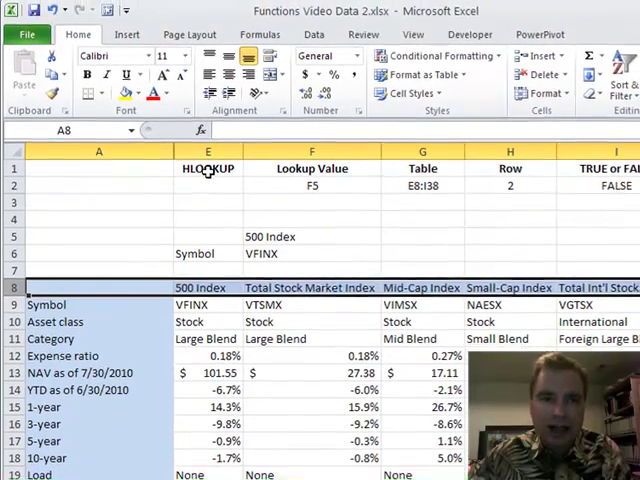
left_click(208, 170)
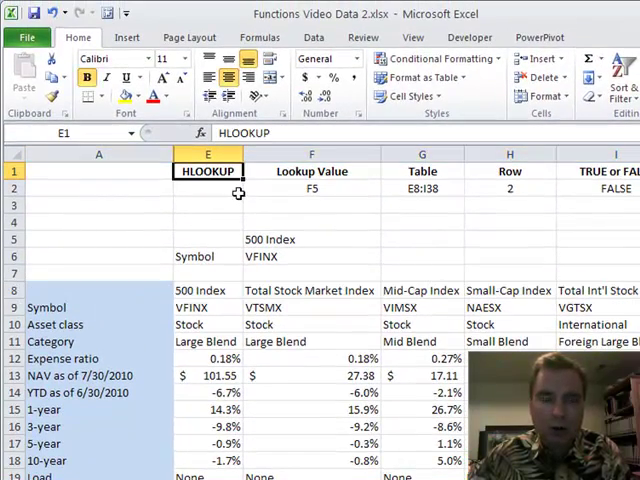
mouse_move(247, 280)
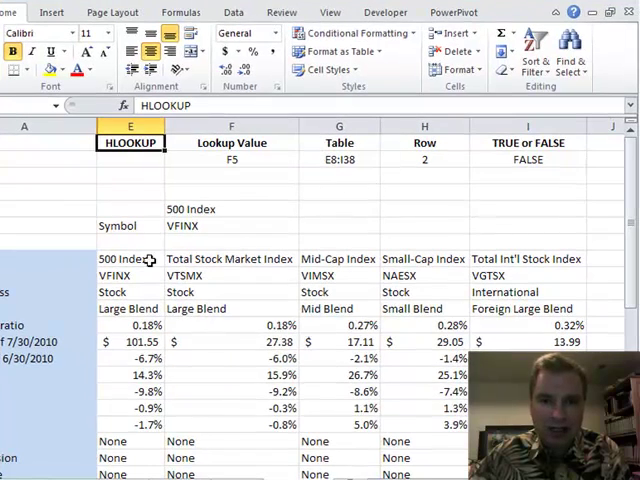
mouse_move(543, 322)
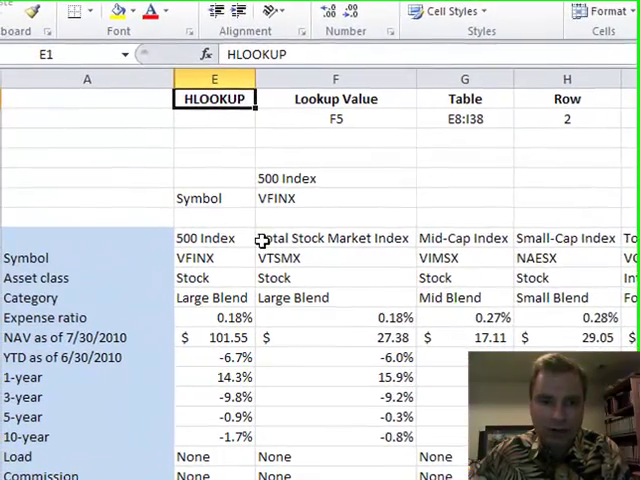
left_click(215, 257)
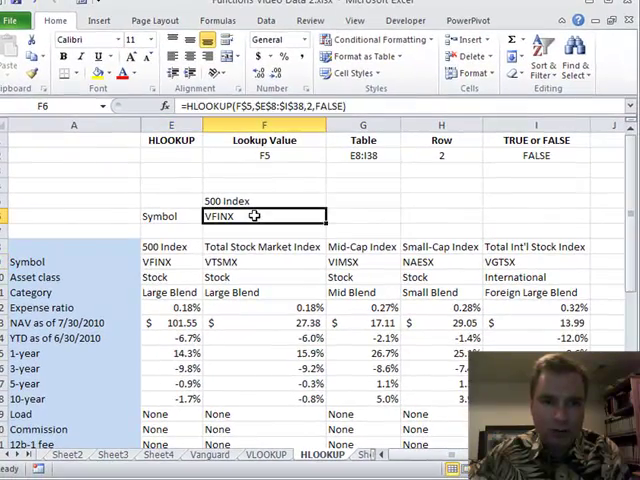
left_click(537, 155)
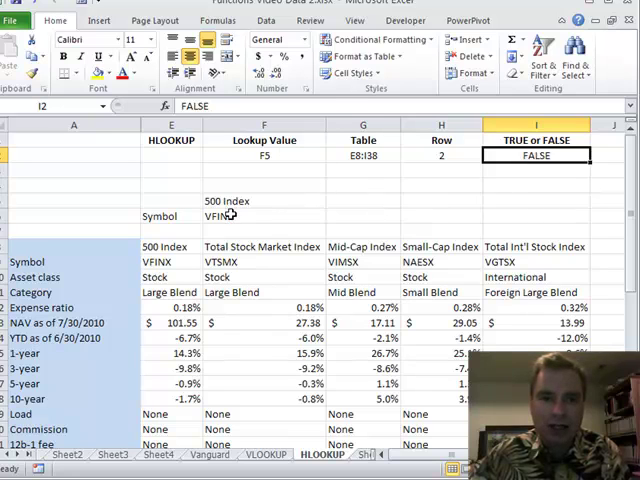
left_click(160, 106)
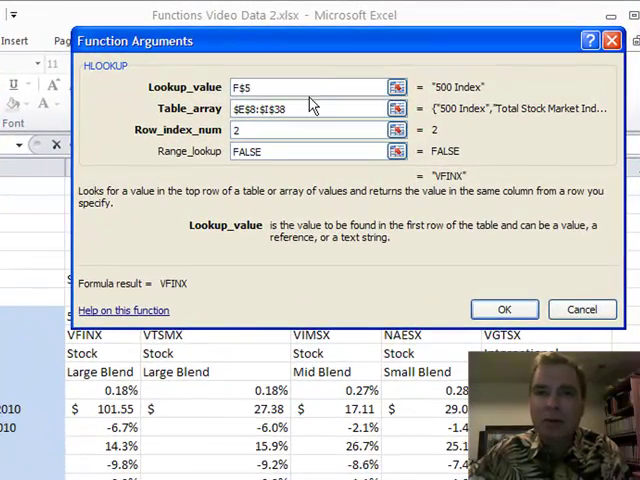
mouse_move(305, 107)
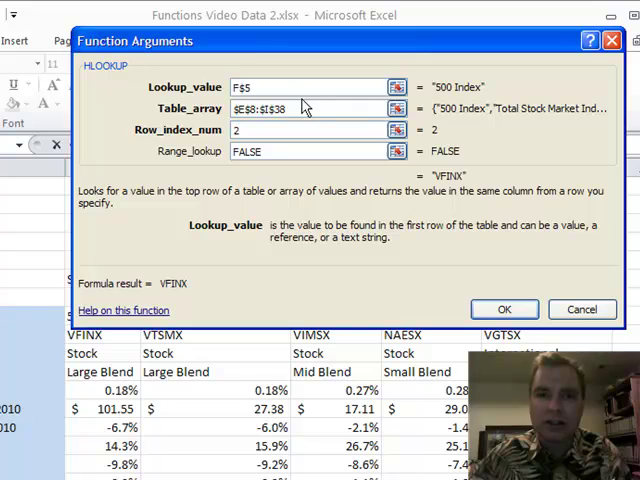
mouse_move(227, 123)
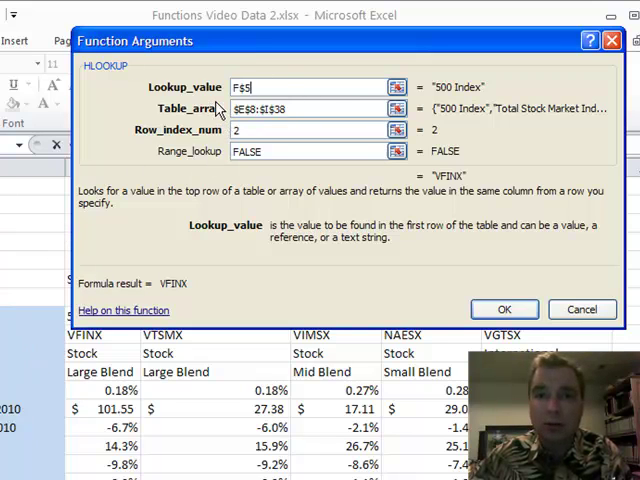
mouse_move(118, 360)
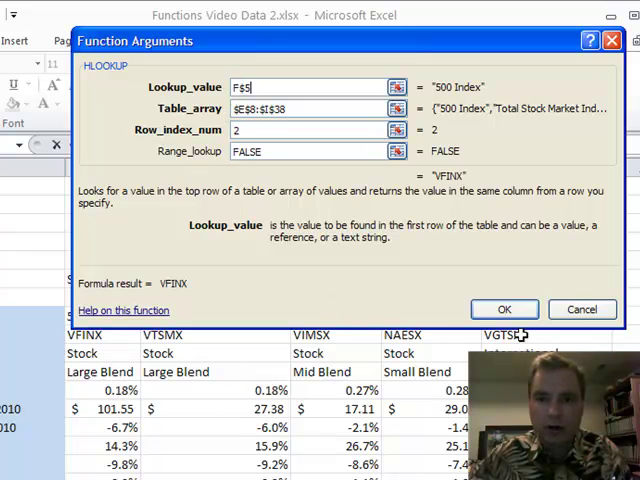
Close the HLOOKUP Function Arguments window without changing F6's formula.
left_click(504, 309)
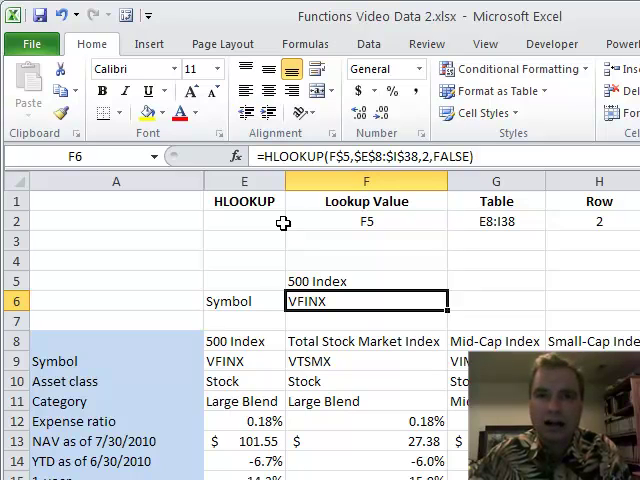
mouse_move(333, 246)
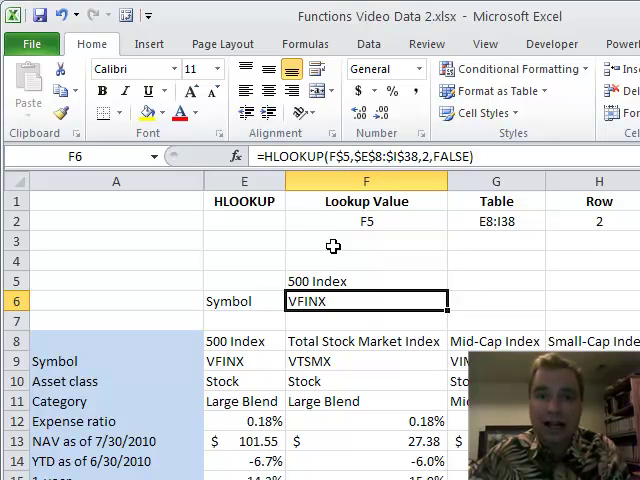
mouse_move(593, 201)
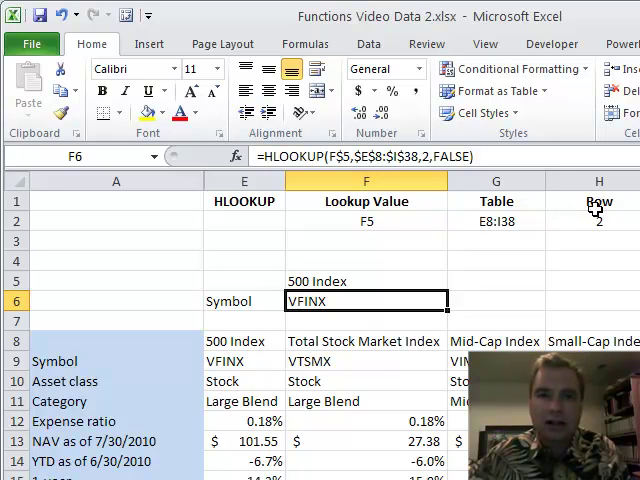
mouse_move(347, 248)
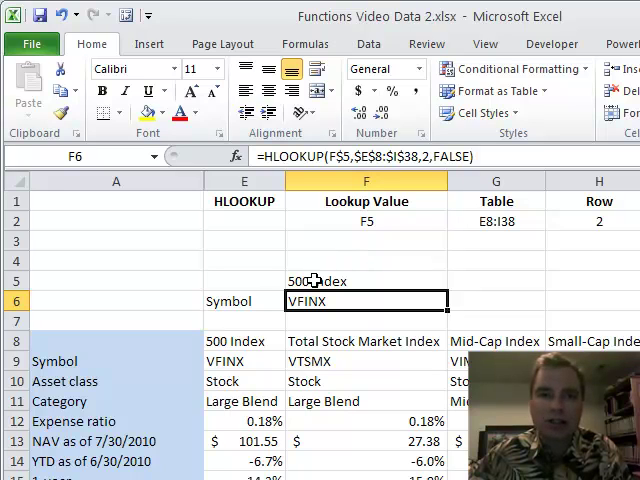
mouse_move(272, 204)
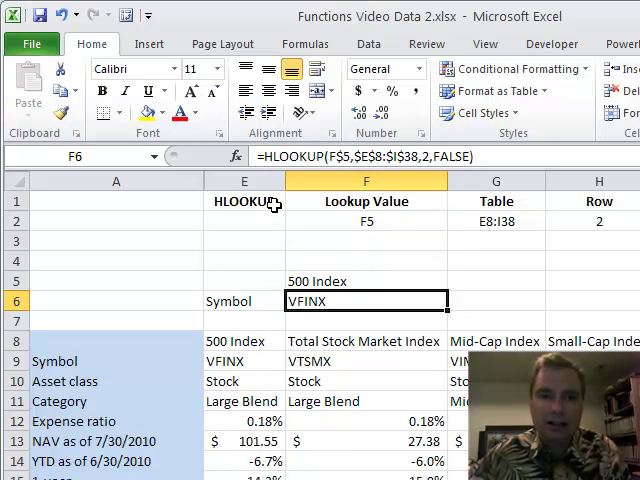
mouse_move(511, 278)
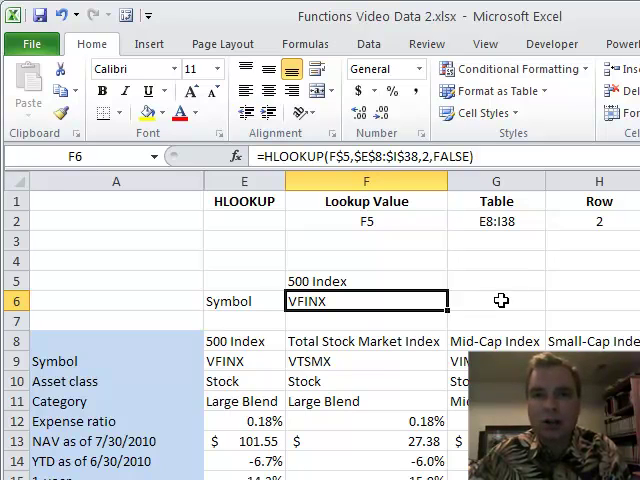
mouse_move(271, 224)
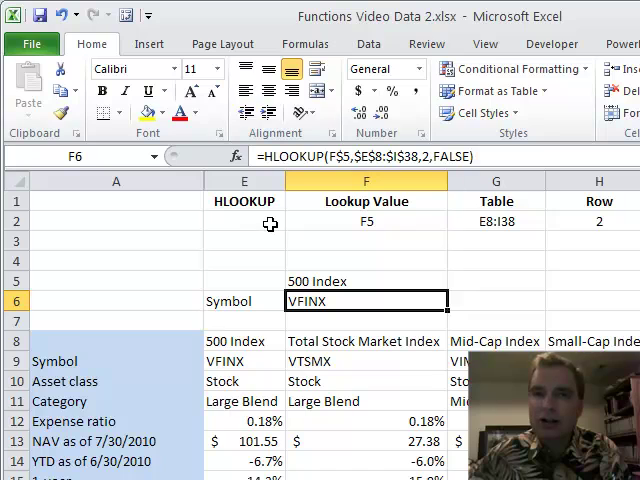
Select the HLOOKUP heading cell E1.
left_click(243, 201)
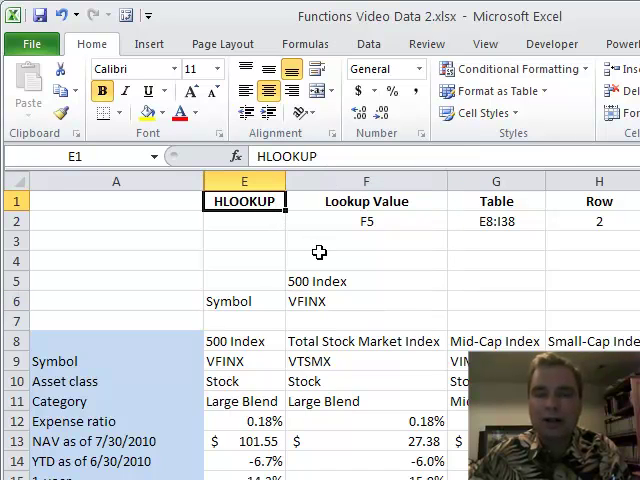